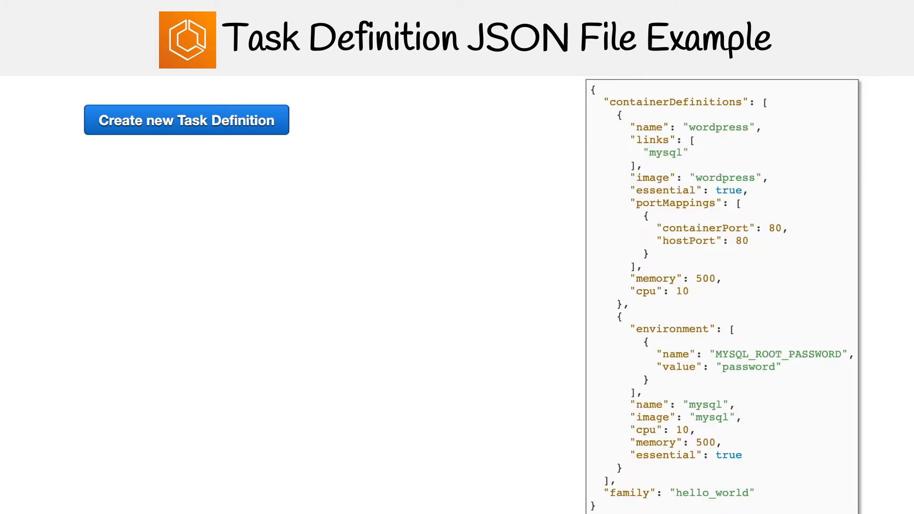
Advance the slide to reveal that multiple containers can be defined in one task definition
{"action": "left_click", "coordinate": [186, 120]}
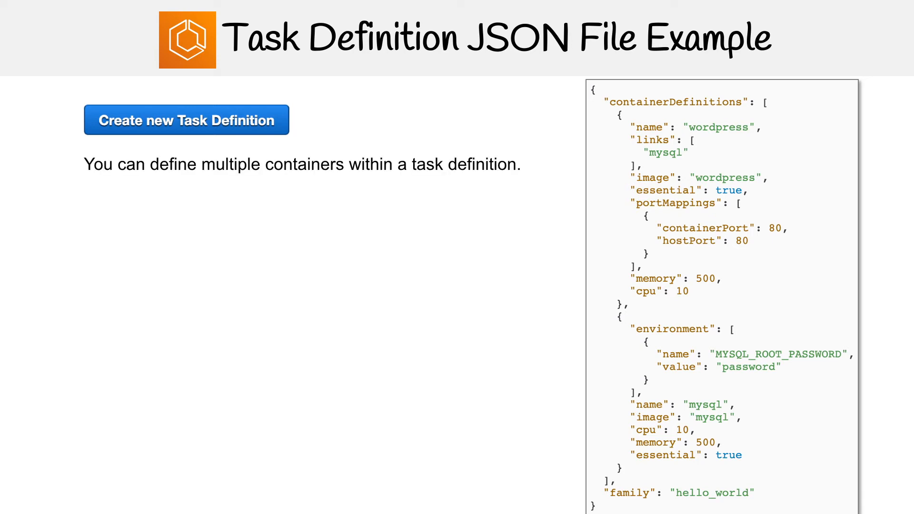